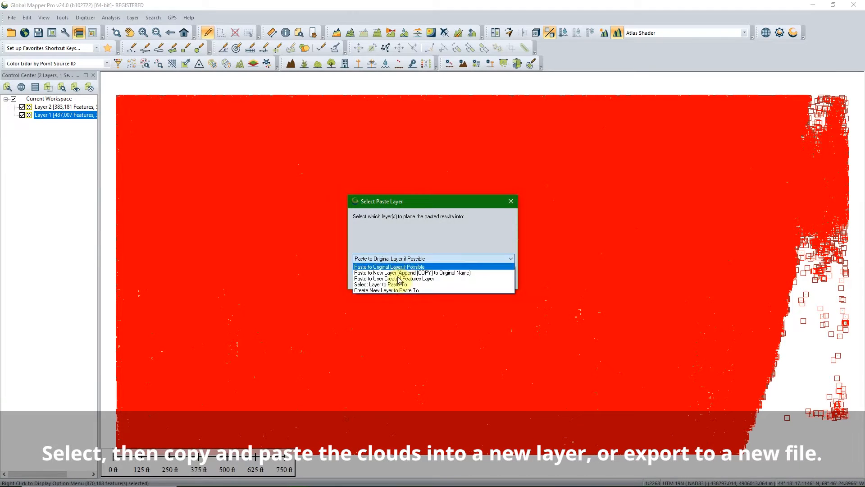
Step: Paste the selected lidar clouds into a newly created layer named New Cloud
{"action": "left_click", "coordinate": [387, 289]}
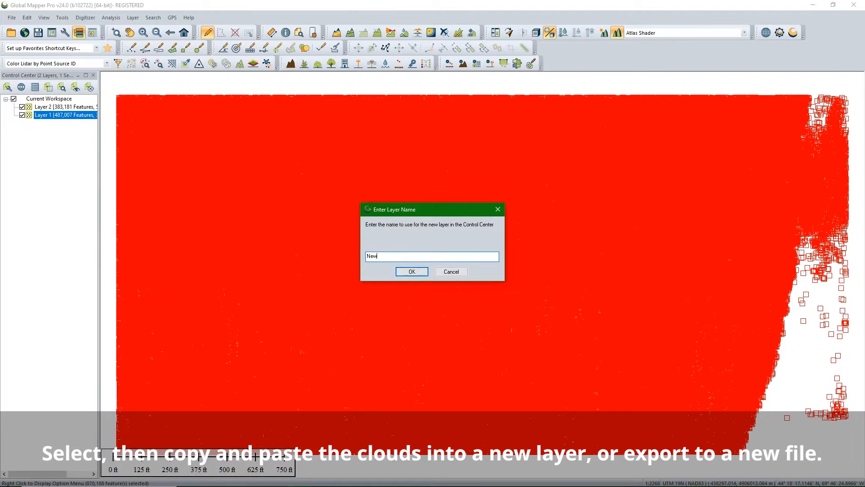
{"action": "left_click", "coordinate": [411, 272]}
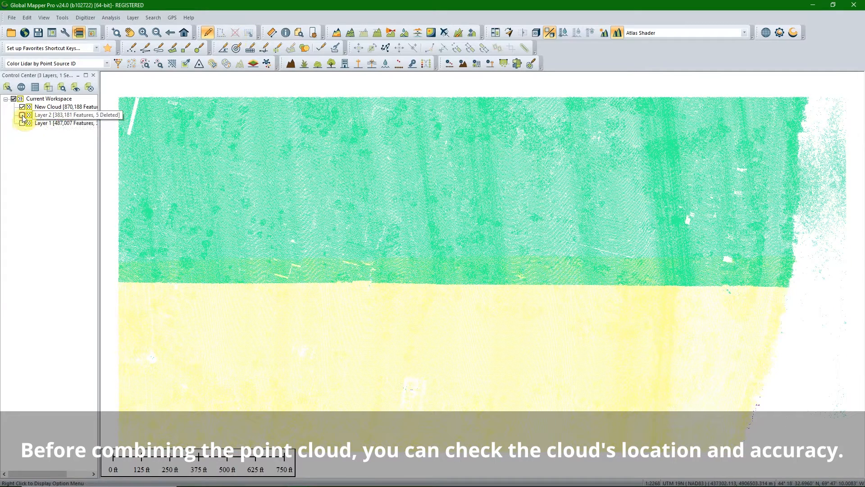
Step: Hide an original cloud layer and generate a swath separation image for New Cloud
{"action": "left_click", "coordinate": [55, 106]}
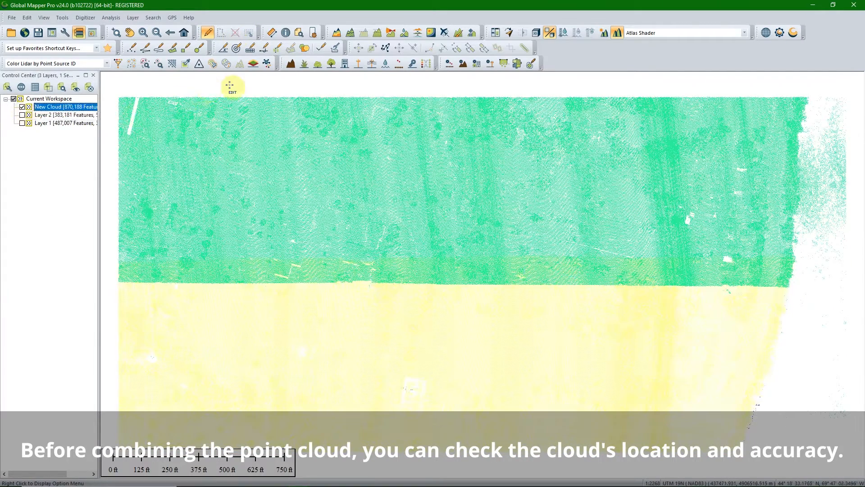
{"action": "left_click", "coordinate": [252, 63]}
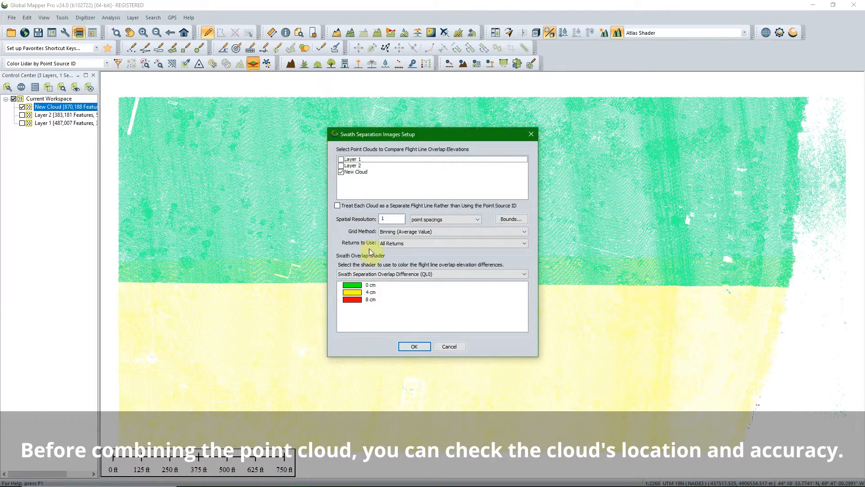
{"action": "left_click", "coordinate": [415, 346]}
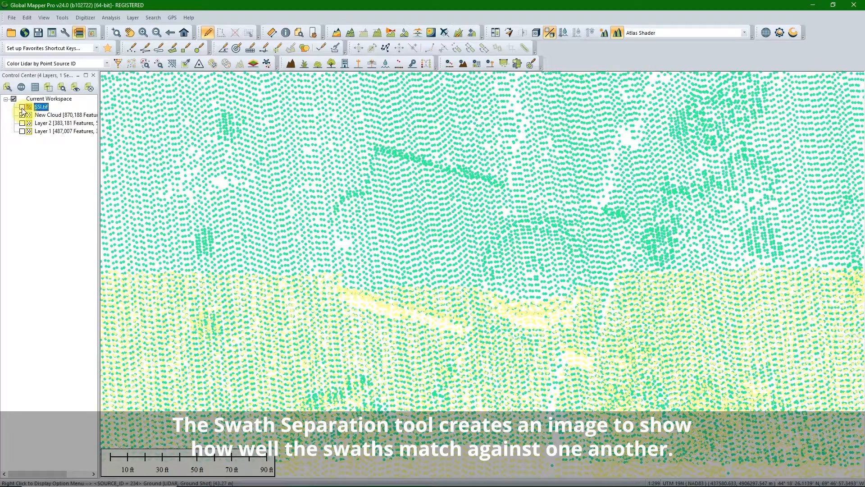
{"action": "left_click", "coordinate": [22, 106]}
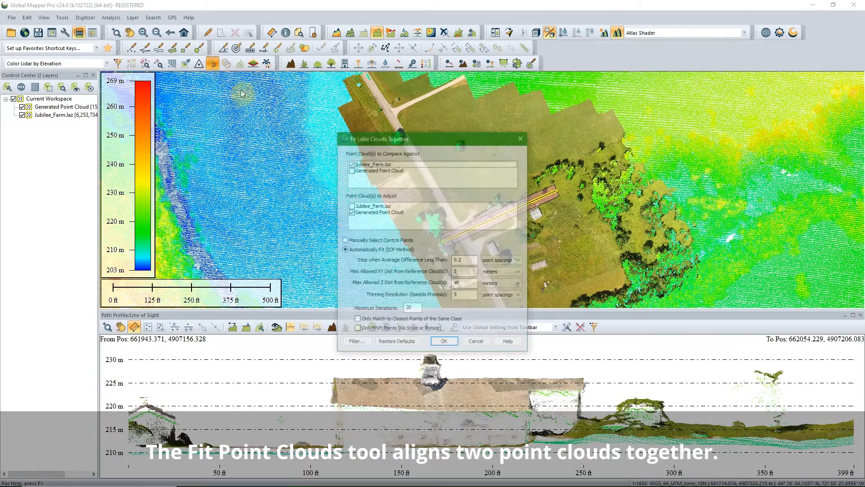
Step: Fit the Generated Point Cloud to Jubilee_Farm.laz, shifting 15,782,400 points about 5.4 m
{"action": "left_click", "coordinate": [443, 340]}
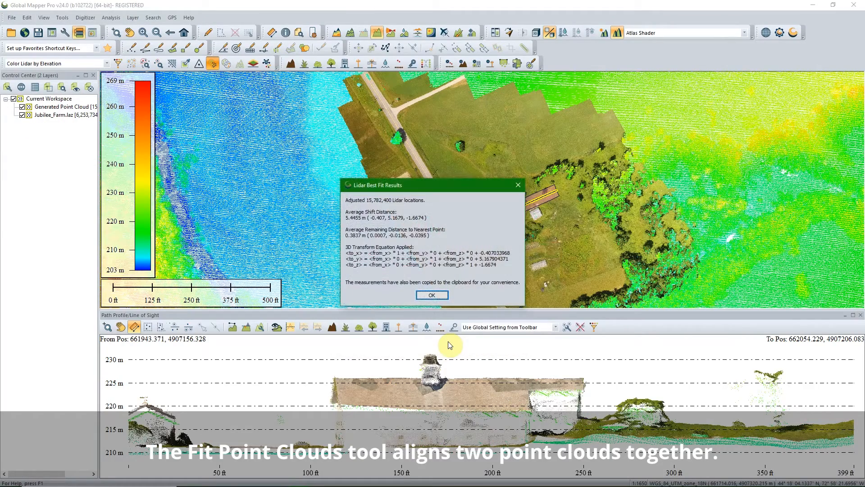
{"action": "left_click", "coordinate": [431, 295]}
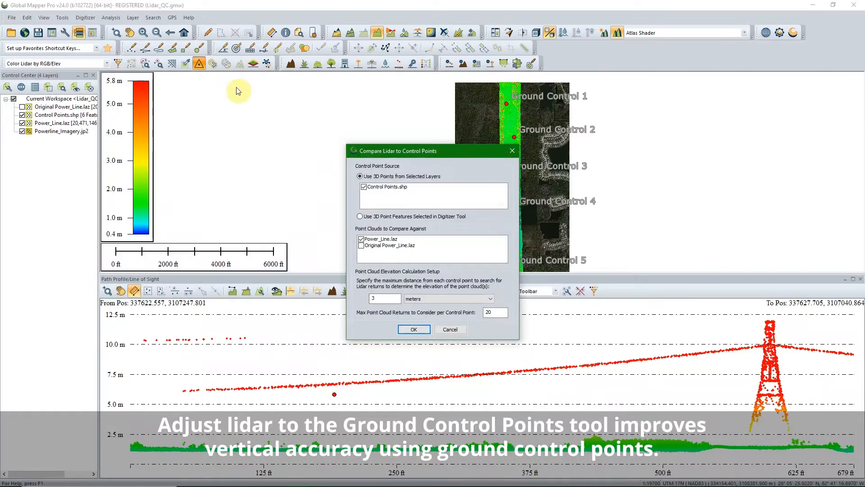
Step: Compare Power_Line.laz to Control Points.shp (3.8429 m RMSE) and confirm fitting its elevations
{"action": "left_click", "coordinate": [414, 329]}
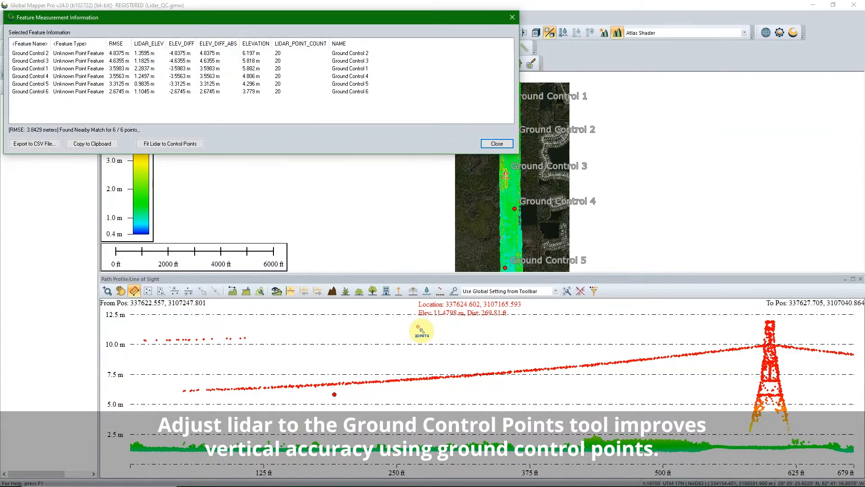
{"action": "left_click", "coordinate": [169, 143]}
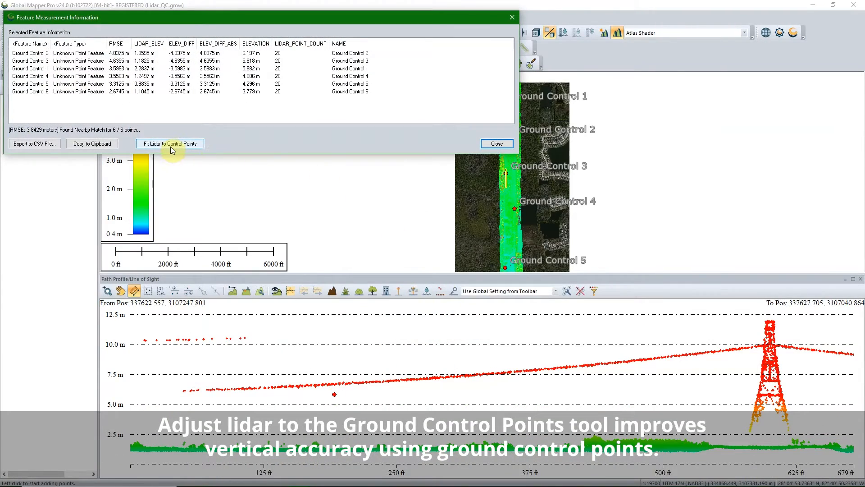
{"action": "left_click", "coordinate": [171, 143]}
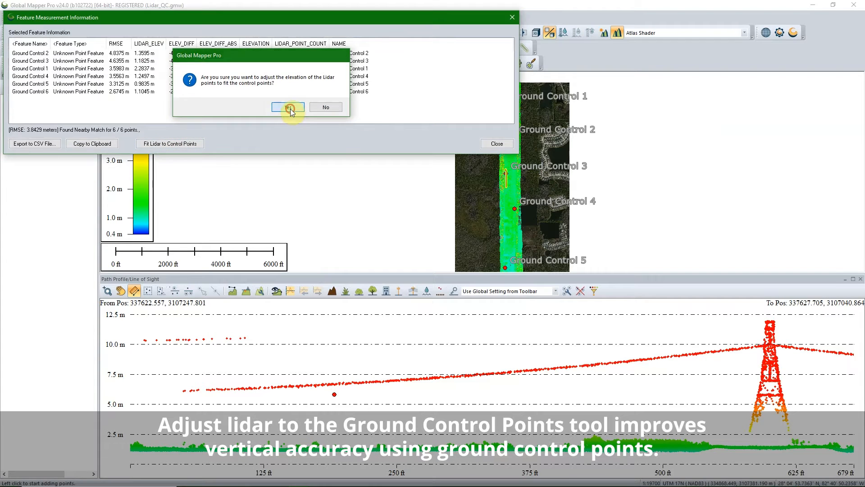
{"action": "left_click", "coordinate": [287, 106]}
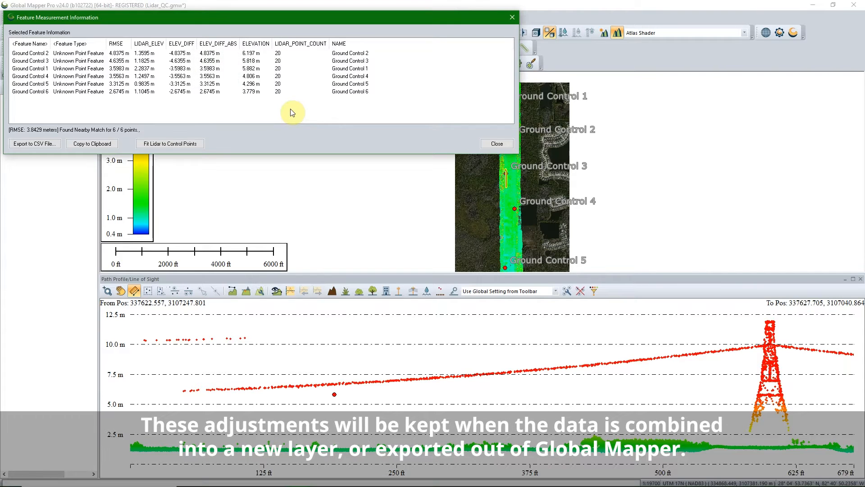
Step: Finish adjusting 20,471,146 Power_Line.laz points to the control points and acknowledge completion
{"action": "left_click", "coordinate": [171, 143]}
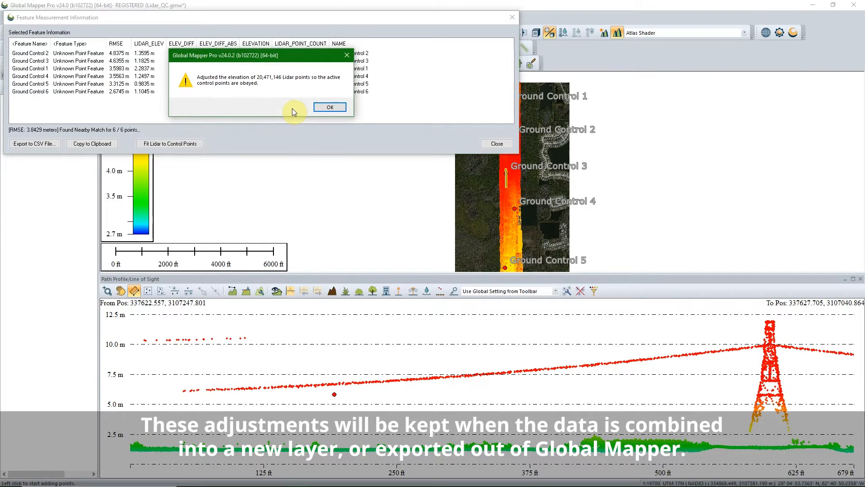
{"action": "left_click", "coordinate": [330, 107]}
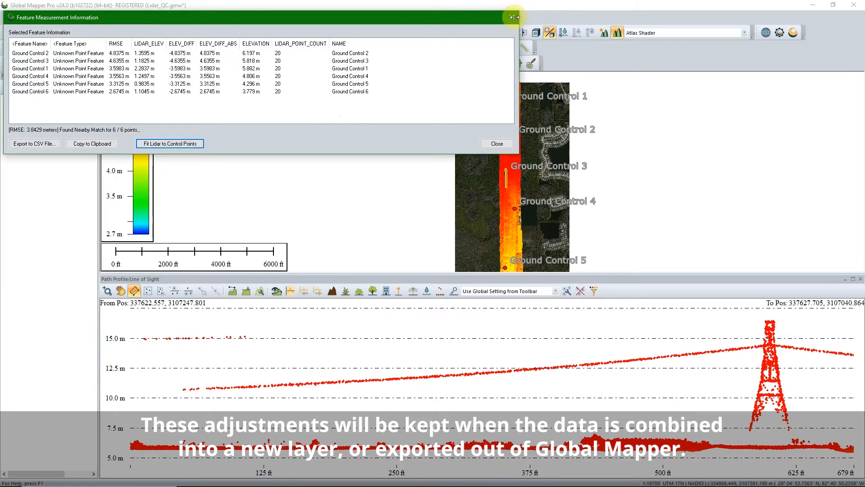